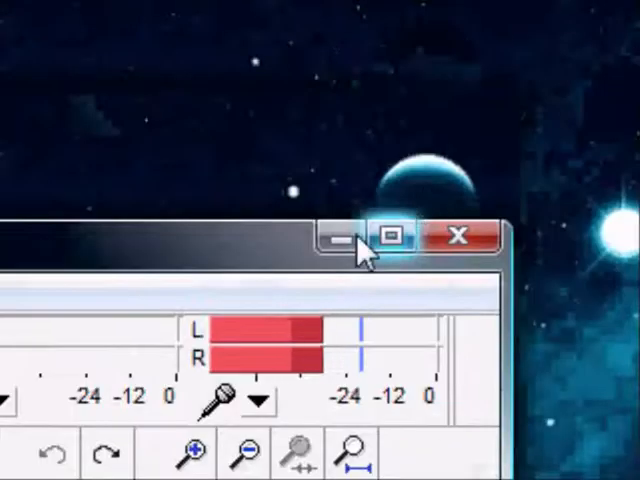
{"action": "mouse_move", "coordinate": [340, 237]}
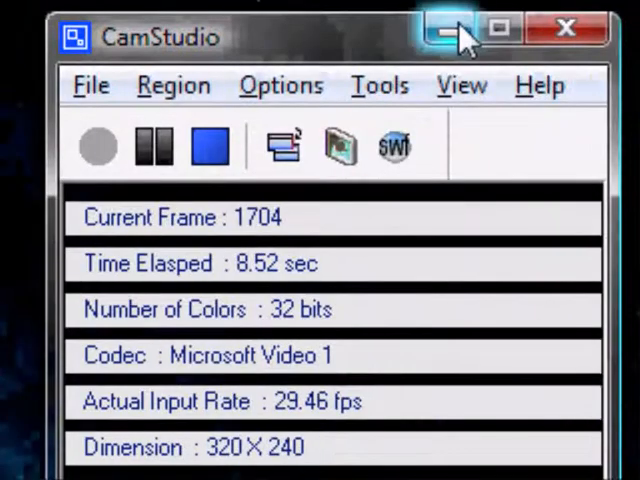
- Minimize CamStudio to reveal js_page.html's handleError source in Notepad++
{"action": "left_click", "coordinate": [446, 30]}
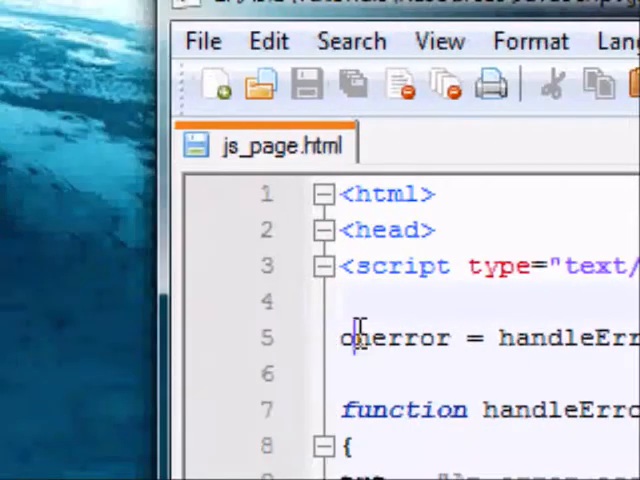
{"action": "double_click", "coordinate": [395, 338]}
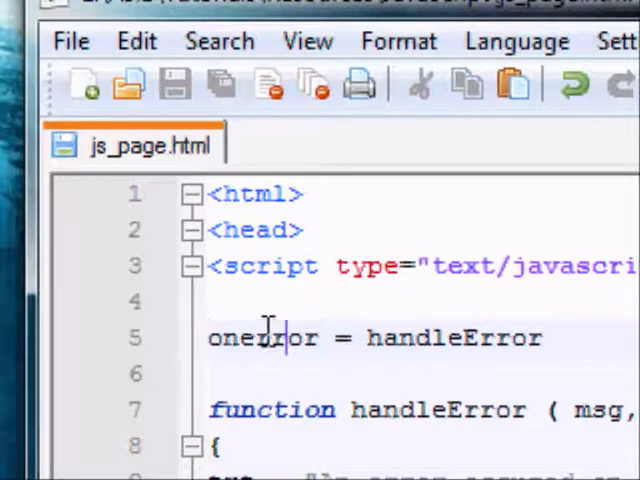
{"action": "double_click", "coordinate": [258, 337]}
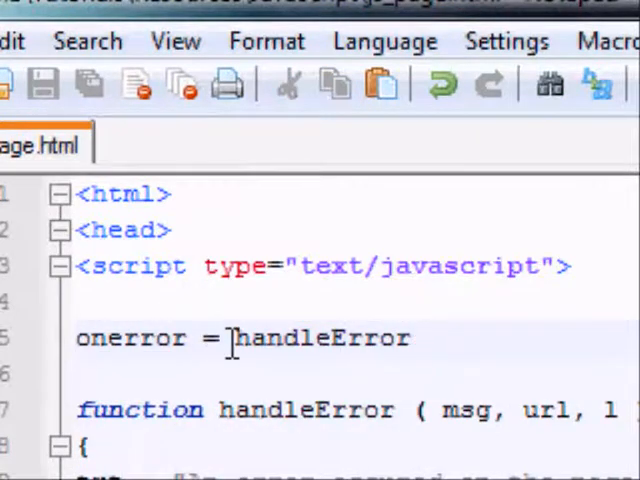
{"action": "double_click", "coordinate": [320, 338]}
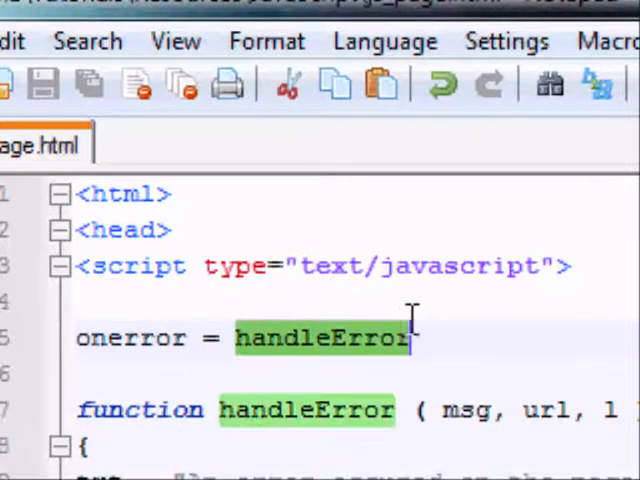
{"action": "left_click", "coordinate": [244, 337]}
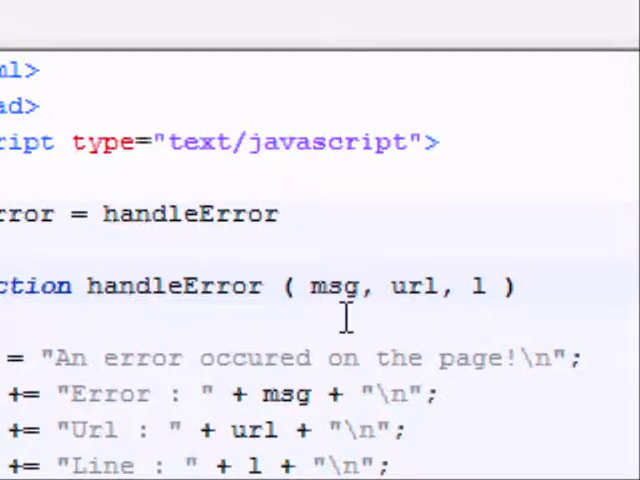
{"action": "double_click", "coordinate": [335, 287]}
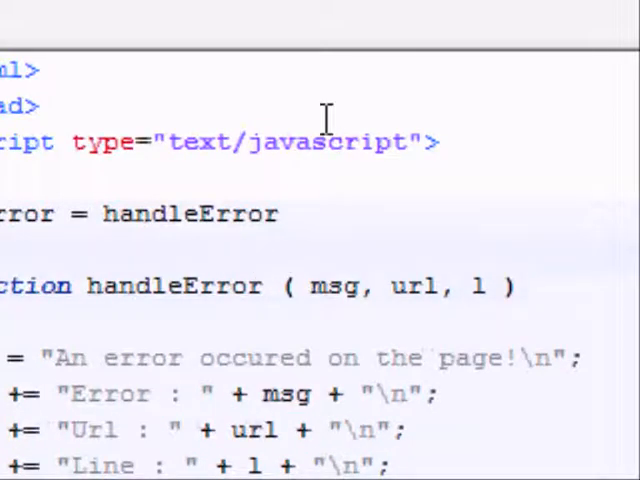
{"action": "double_click", "coordinate": [335, 287]}
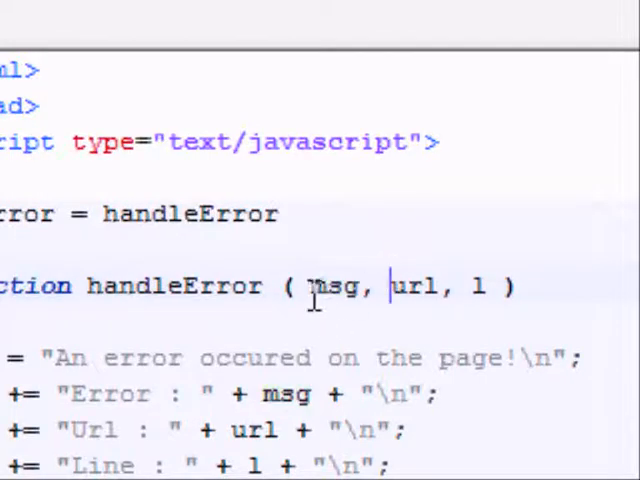
{"action": "double_click", "coordinate": [337, 286]}
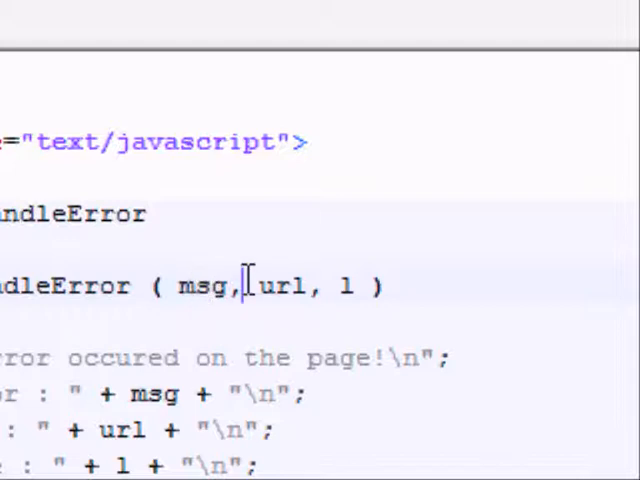
{"action": "double_click", "coordinate": [288, 287]}
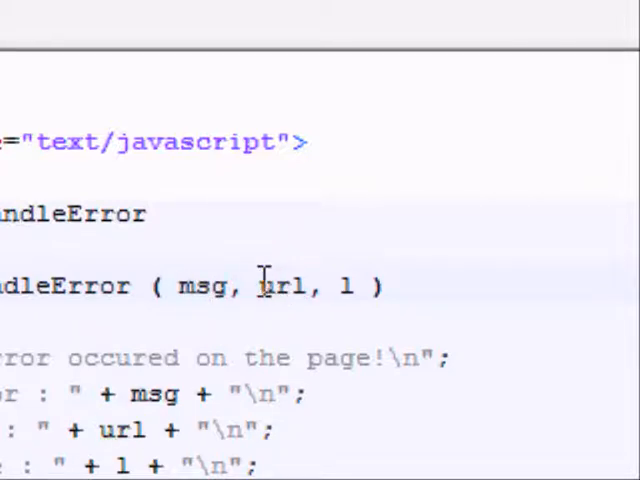
{"action": "double_click", "coordinate": [283, 287]}
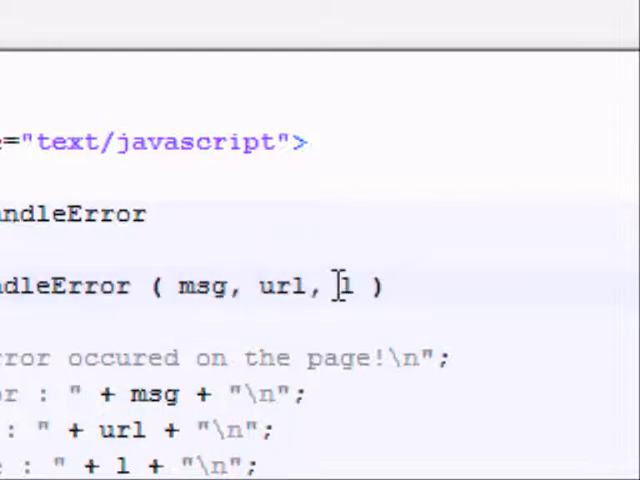
{"action": "double_click", "coordinate": [345, 287]}
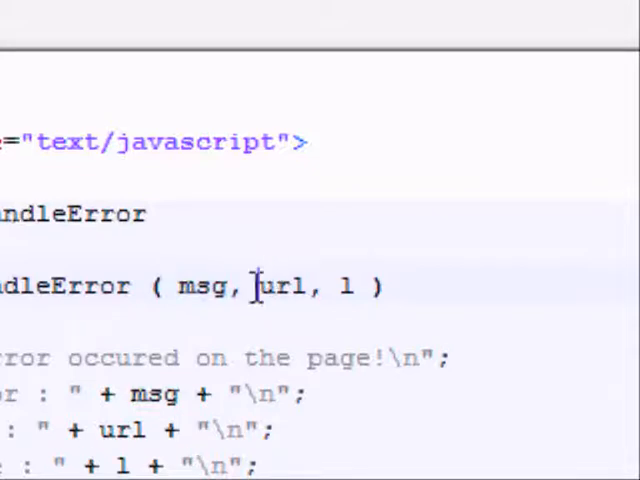
{"action": "double_click", "coordinate": [203, 287]}
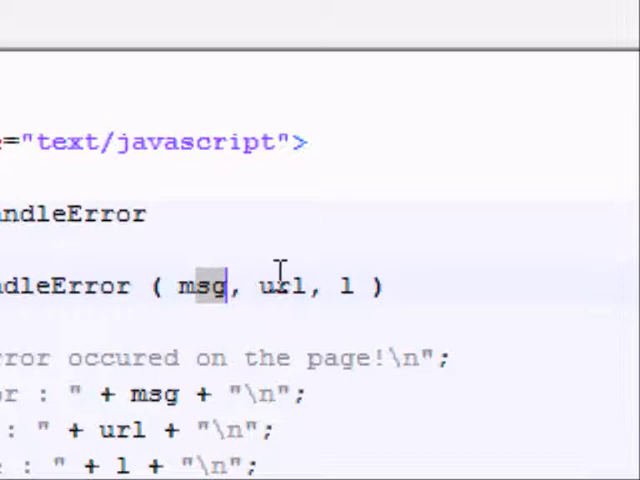
{"action": "double_click", "coordinate": [287, 287]}
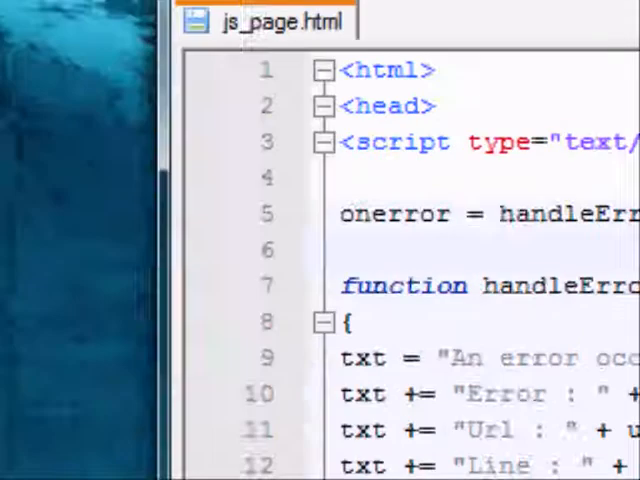
{"action": "double_click", "coordinate": [405, 285]}
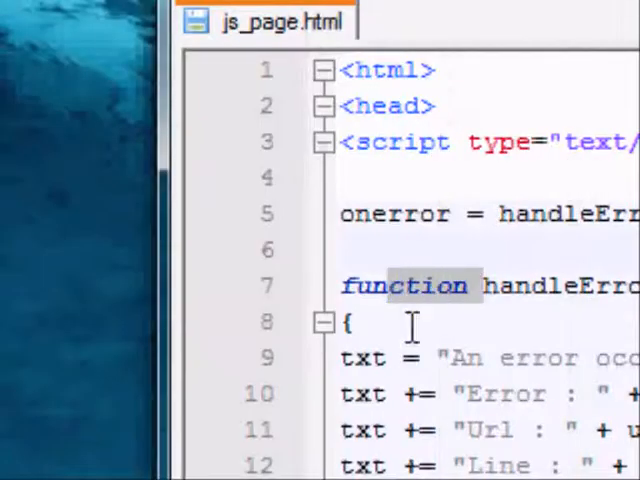
{"action": "scroll", "scroll_direction": "down", "scroll_amount": 3}
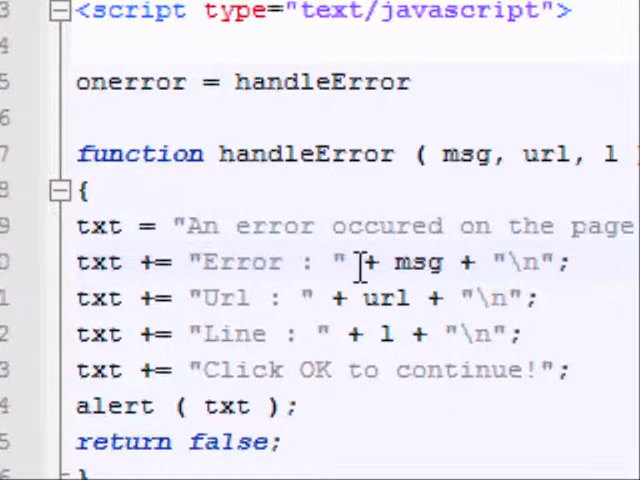
{"action": "double_click", "coordinate": [417, 262]}
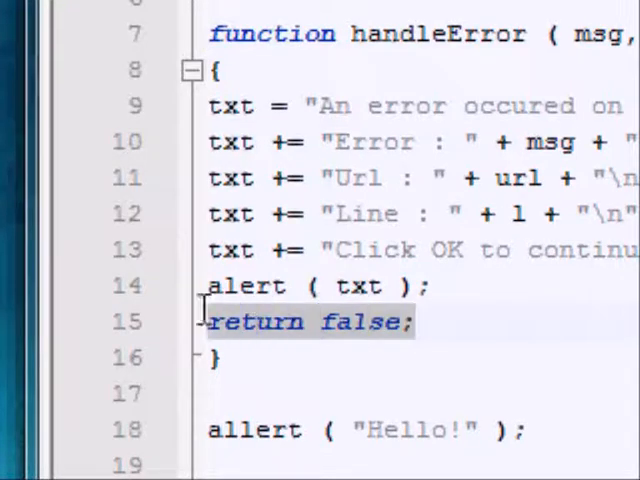
{"action": "mouse_move", "coordinate": [350, 324]}
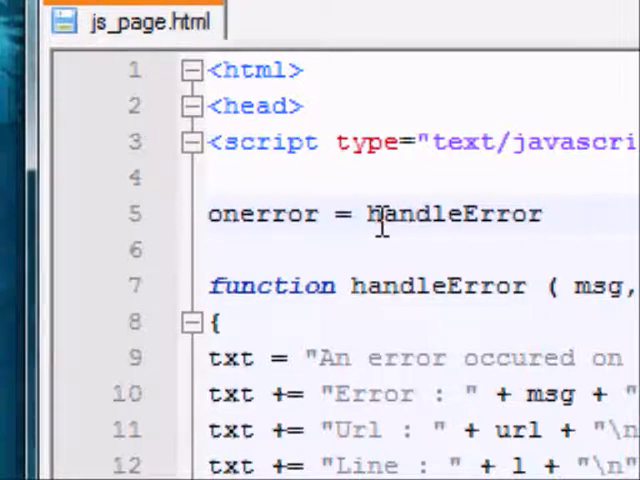
{"action": "scroll", "scroll_direction": "down", "scroll_amount": 3}
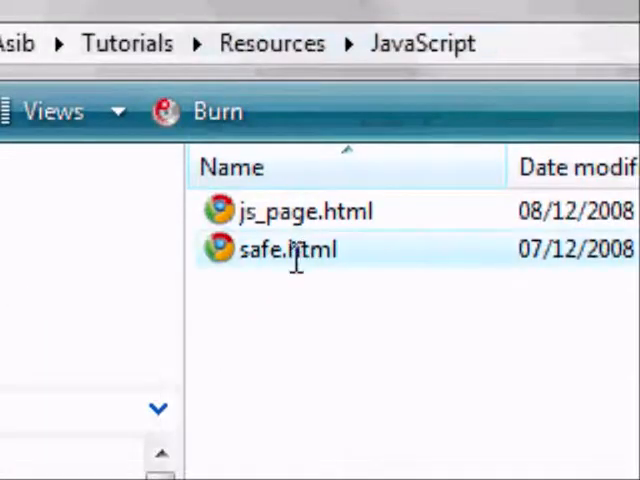
- Delete safe.html from the JavaScript folder, confirming the removal
{"action": "left_click", "coordinate": [285, 249]}
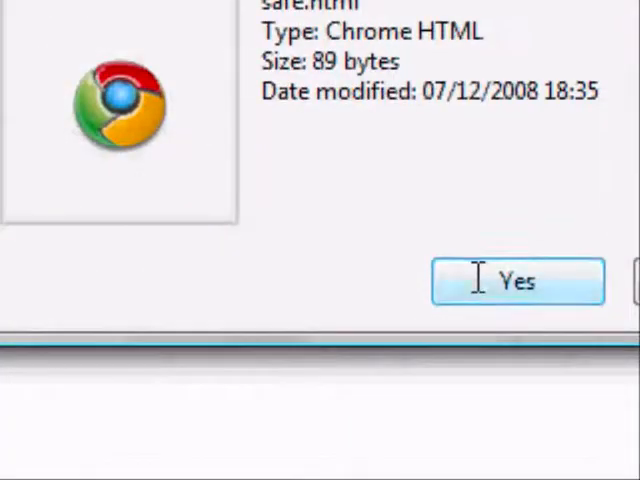
{"action": "left_click", "coordinate": [518, 280]}
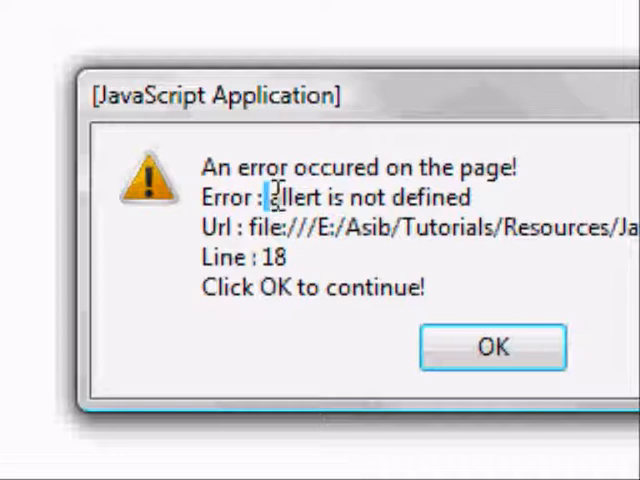
- Highlight the alert's 'allert is not defined' error message in Firefox
{"action": "double_click", "coordinate": [290, 196]}
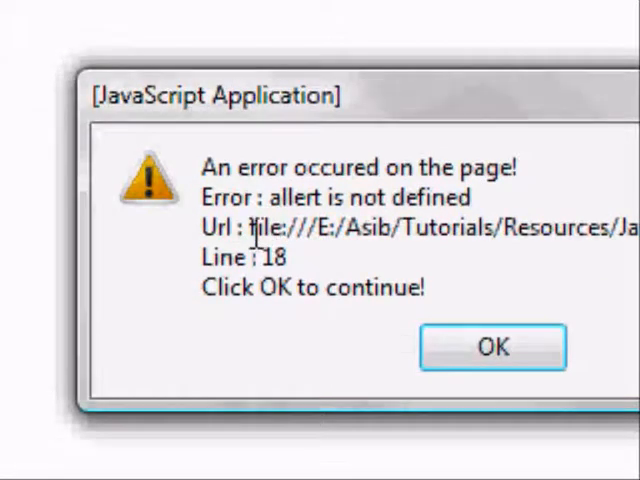
{"action": "mouse_move", "coordinate": [458, 200]}
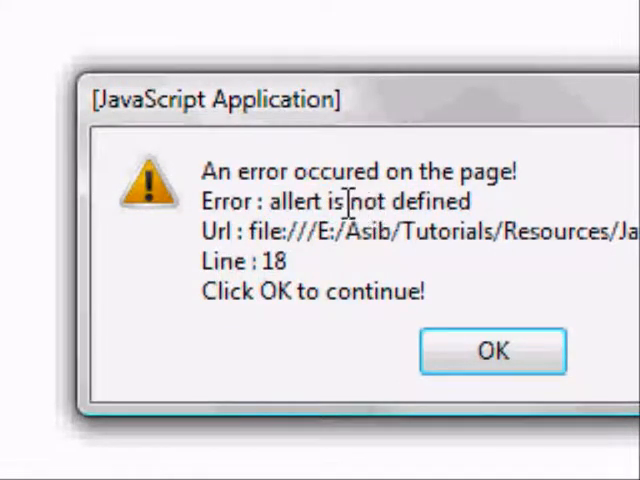
{"action": "double_click", "coordinate": [308, 201]}
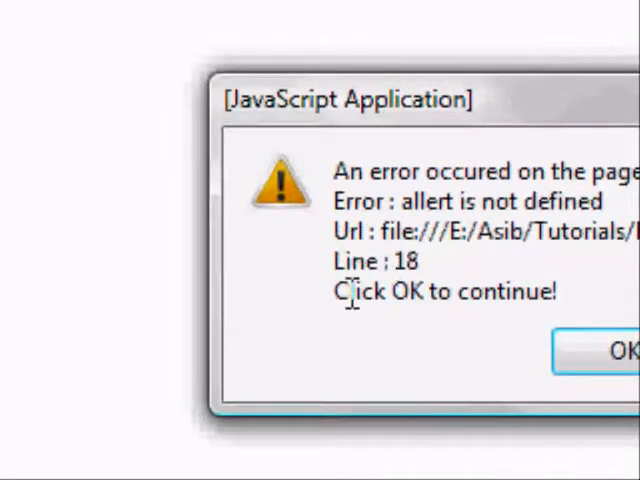
- Dismiss the alert and highlight the handler's 'return false' in the source
{"action": "left_click", "coordinate": [614, 351]}
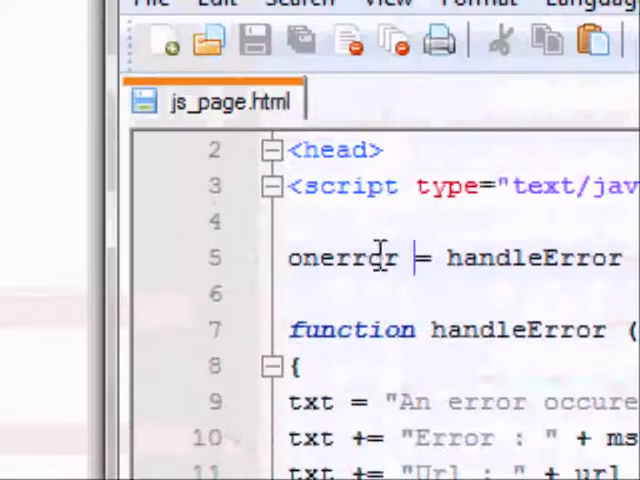
{"action": "scroll", "scroll_direction": "down", "scroll_amount": 3}
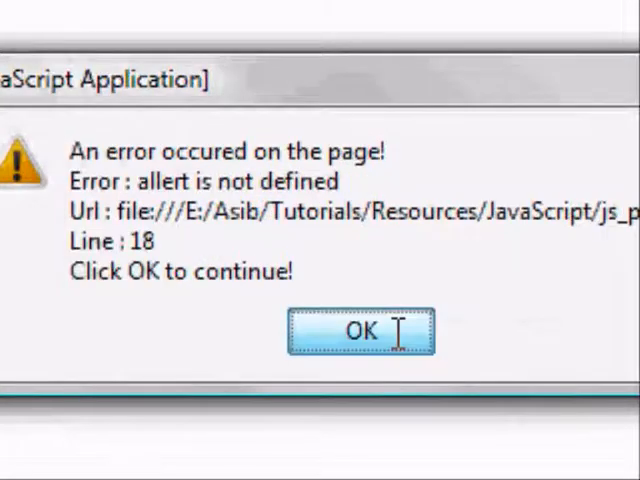
{"action": "left_click", "coordinate": [355, 330]}
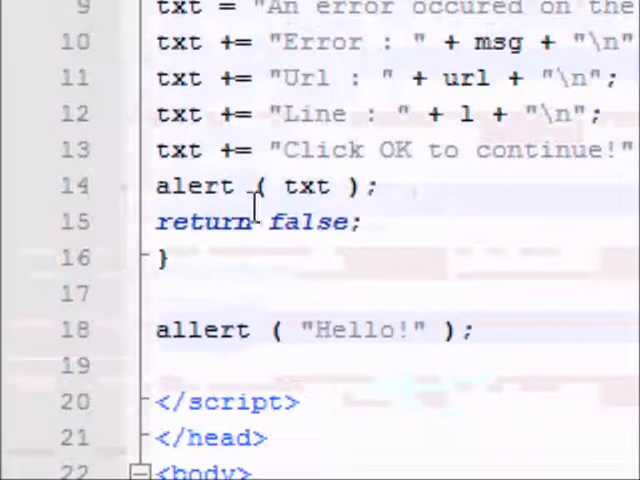
{"action": "double_click", "coordinate": [307, 221]}
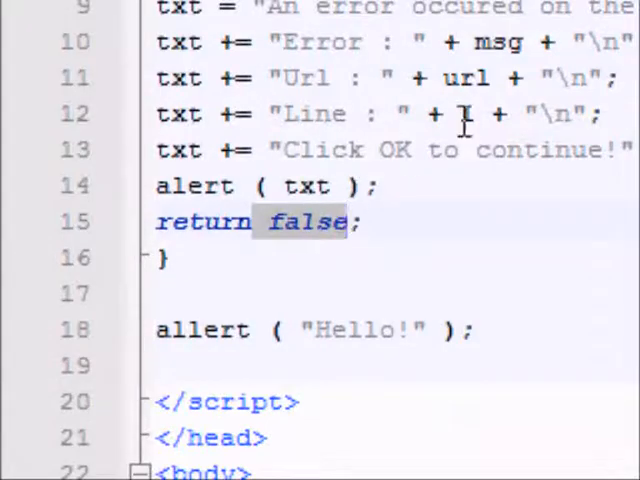
{"action": "left_click", "coordinate": [372, 131]}
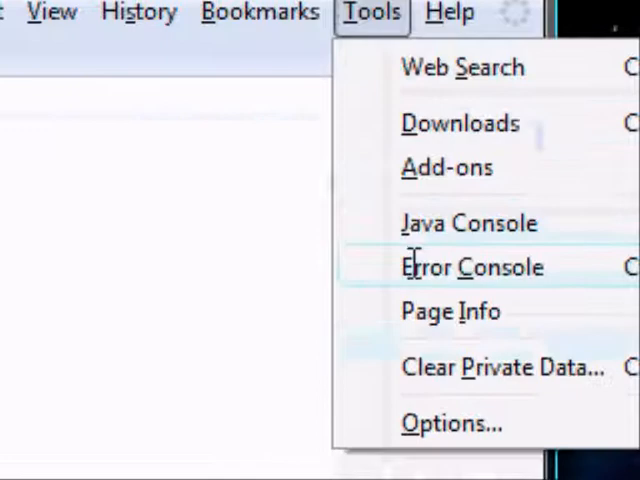
- Open Tools > Error Console and scroll through the two 'allert is not defined' errors
{"action": "left_click", "coordinate": [470, 267]}
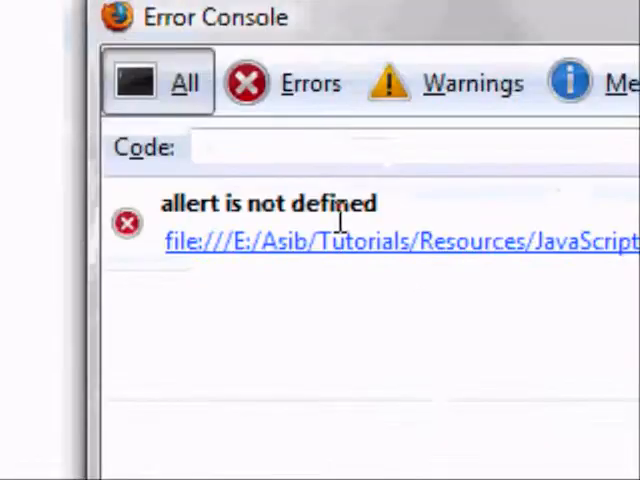
{"action": "scroll", "scroll_direction": "down", "scroll_amount": 3}
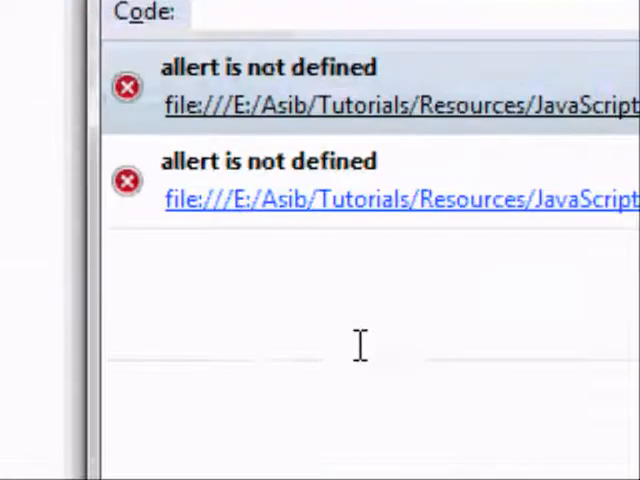
{"action": "mouse_move", "coordinate": [352, 315]}
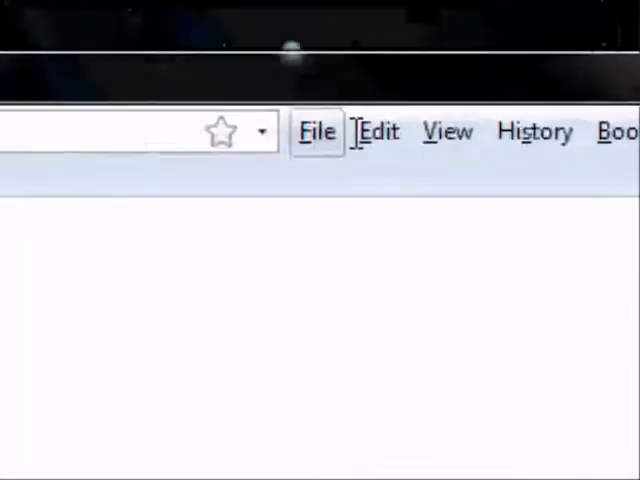
- Reload the page, dismiss the line-18 alert, and return to the Error Console
{"action": "left_click", "coordinate": [382, 6]}
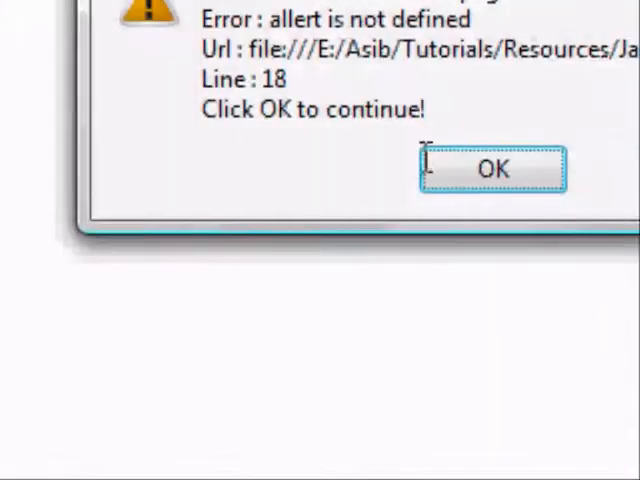
{"action": "left_click", "coordinate": [497, 167]}
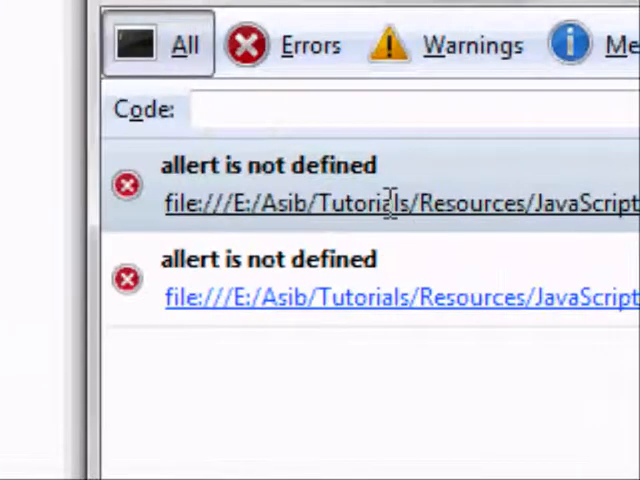
{"action": "mouse_move", "coordinate": [443, 180]}
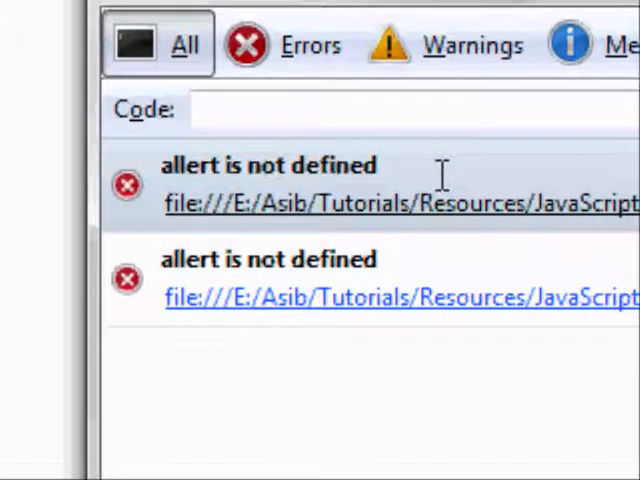